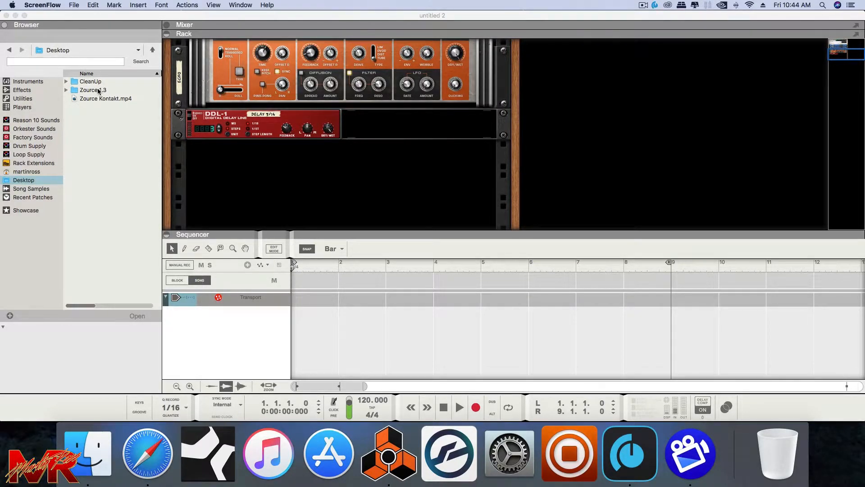
- Open Zource 1.3, then its Zource (Reason) folder, to reach the Zource refill
click(93, 90)
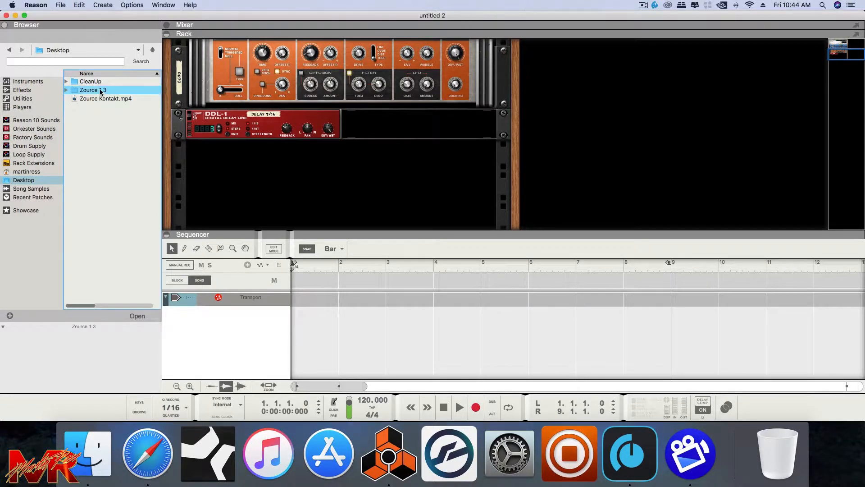
double_click(93, 90)
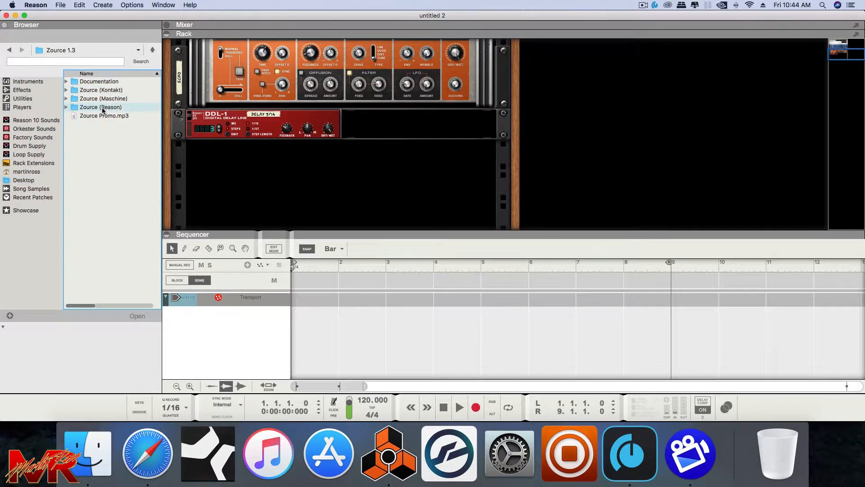
double_click(100, 107)
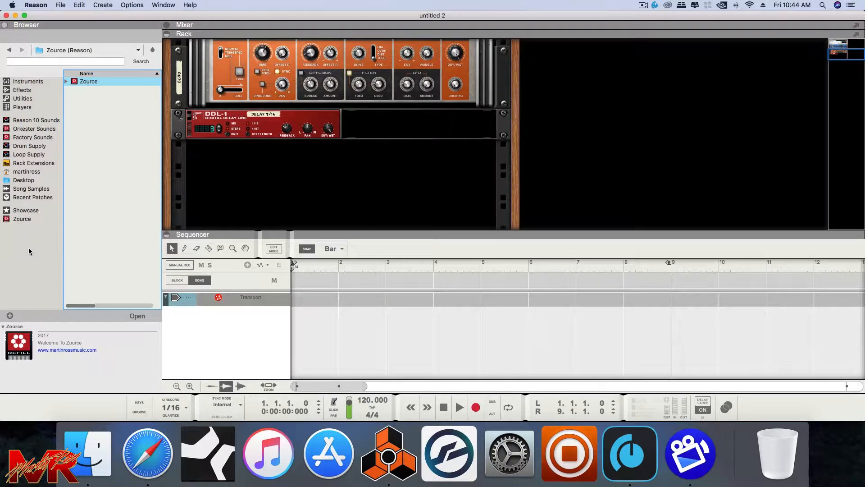
- From the Zource sidebar location, open the NNXT folder to list its patch files
click(22, 219)
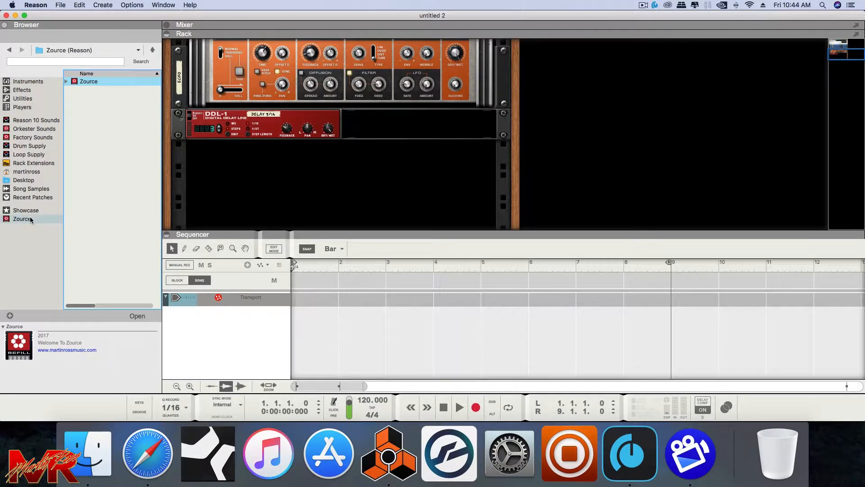
double_click(89, 81)
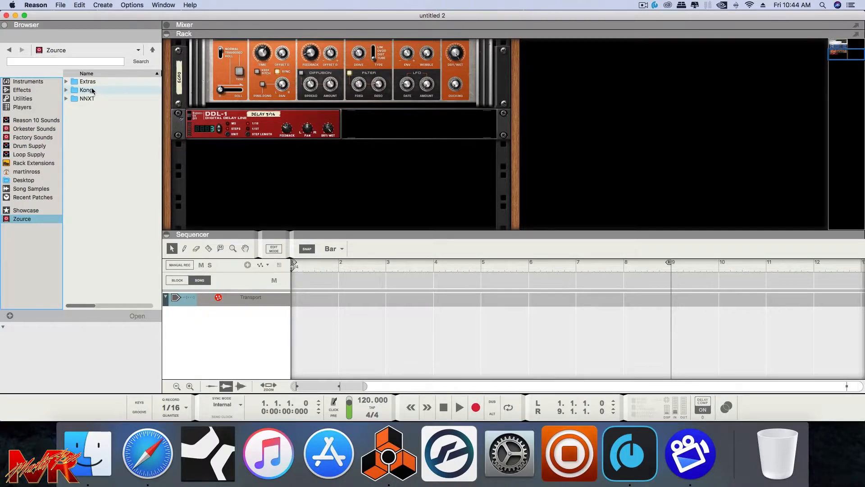
mouse_move(96, 90)
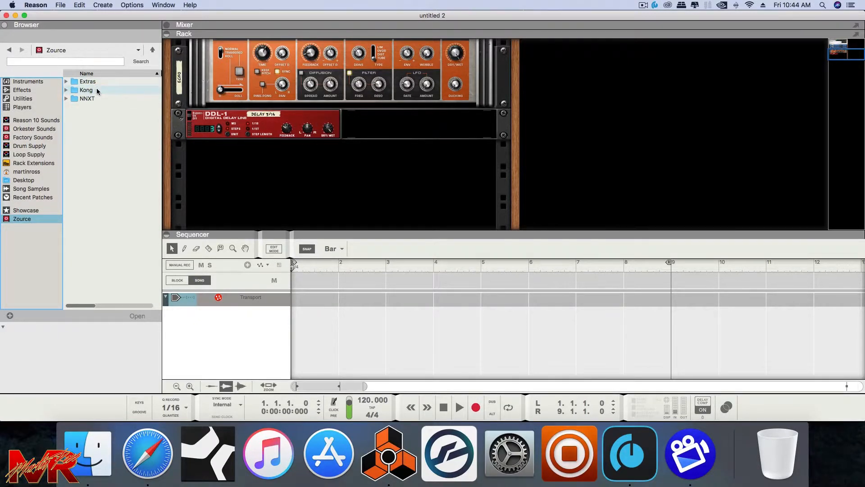
click(87, 98)
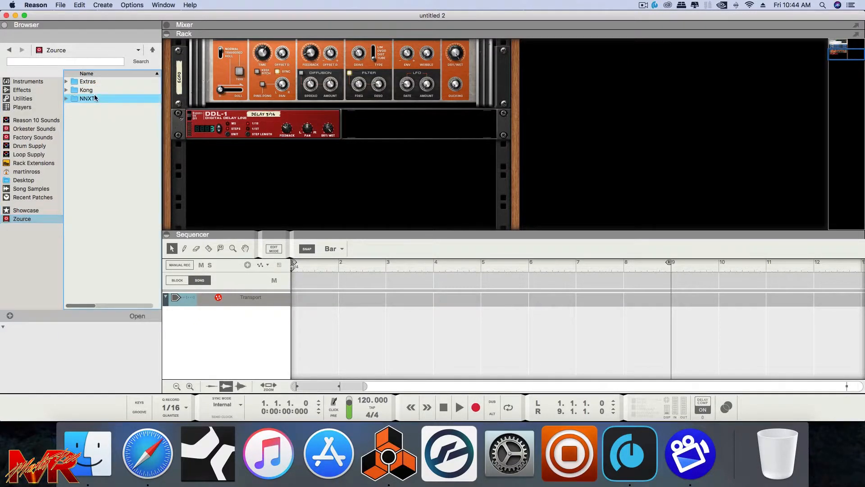
double_click(88, 98)
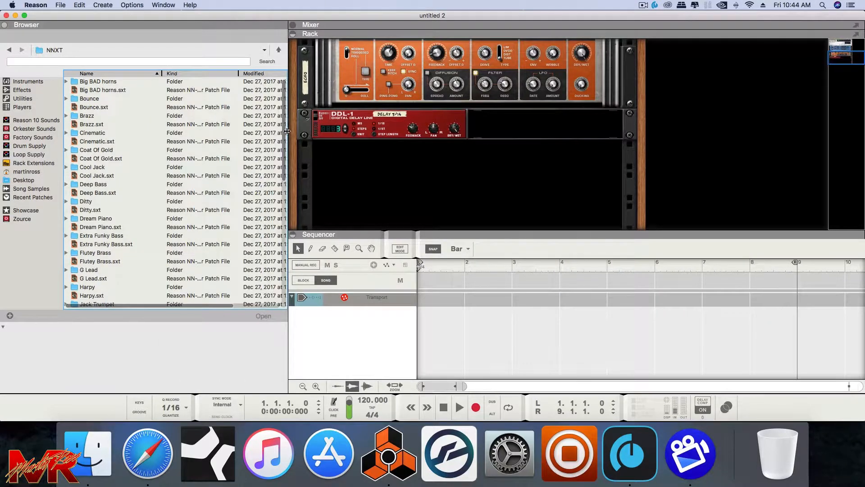
click(97, 175)
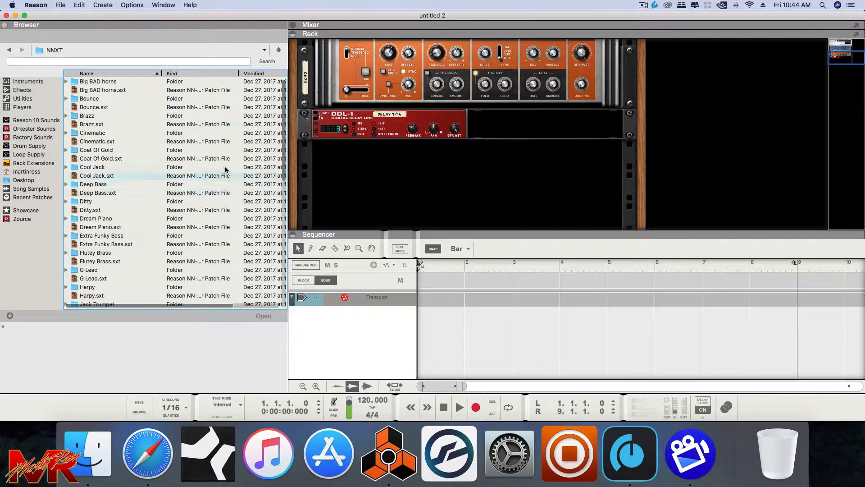